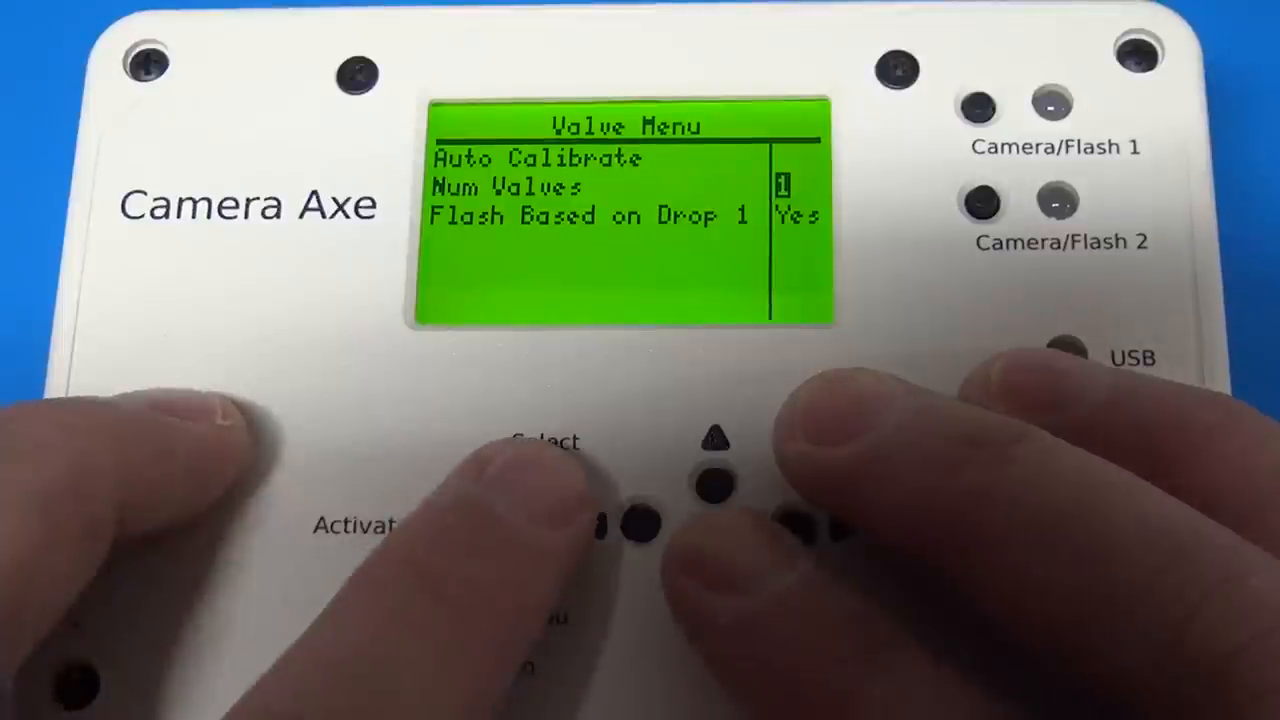
Step: Move through the valve count, drop timing and flash/shot settings to start Intervalometer Photo Mode
left_click(710, 490)
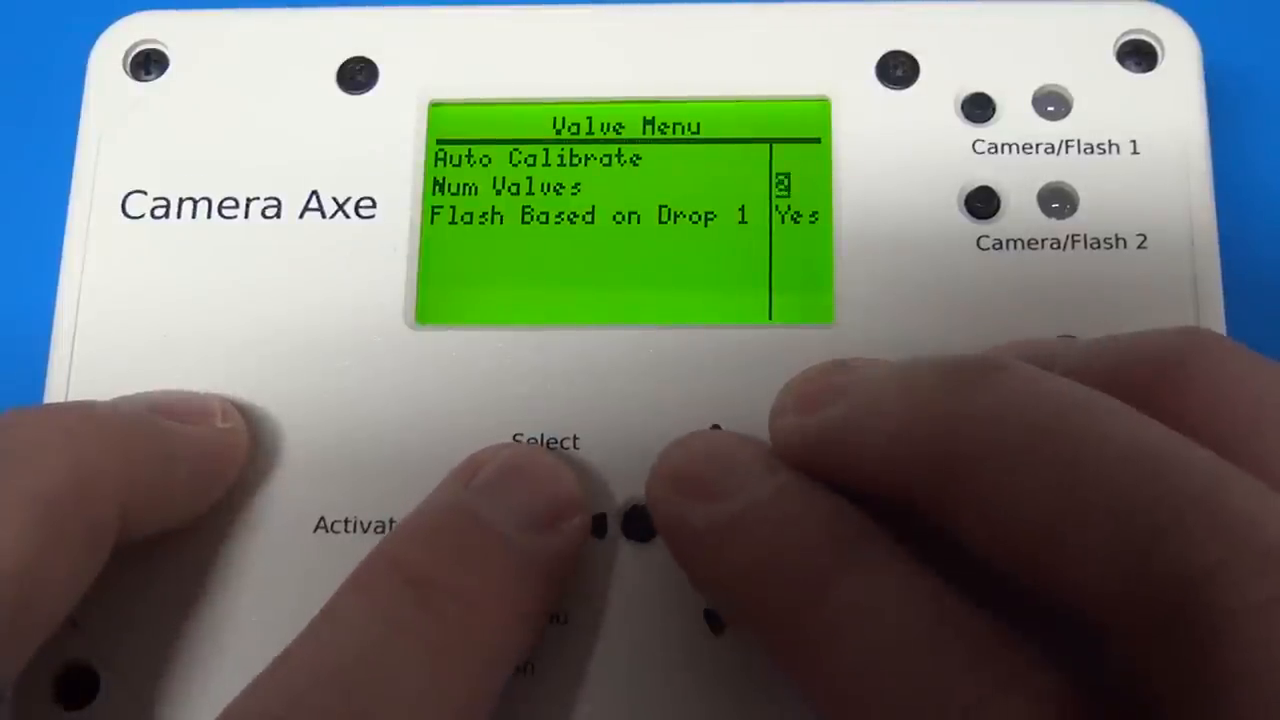
left_click(718, 490)
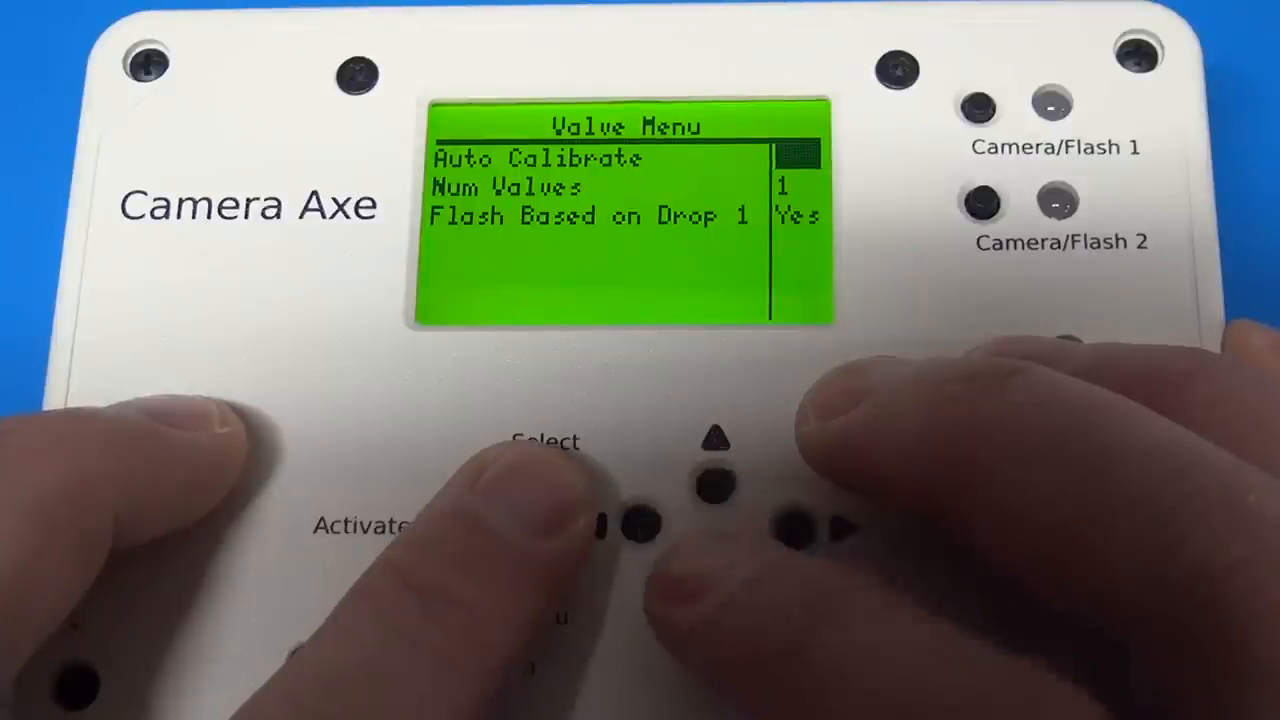
left_click(714, 478)
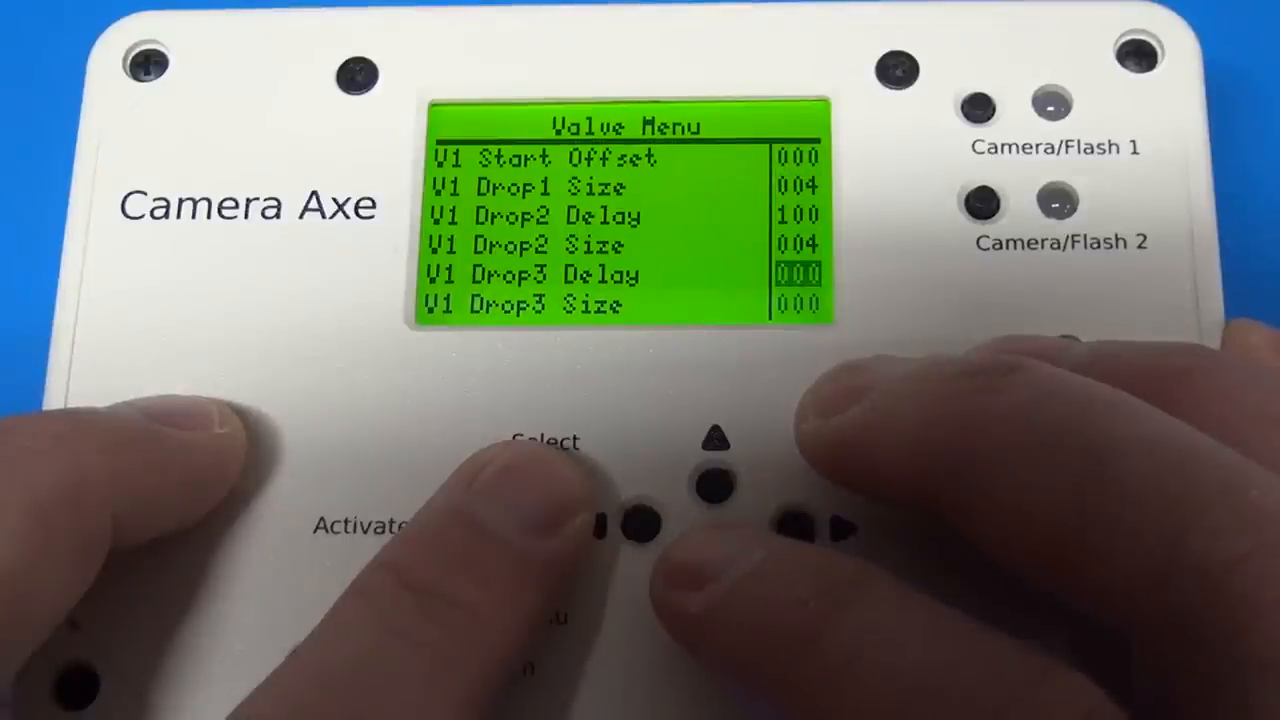
left_click(710, 490)
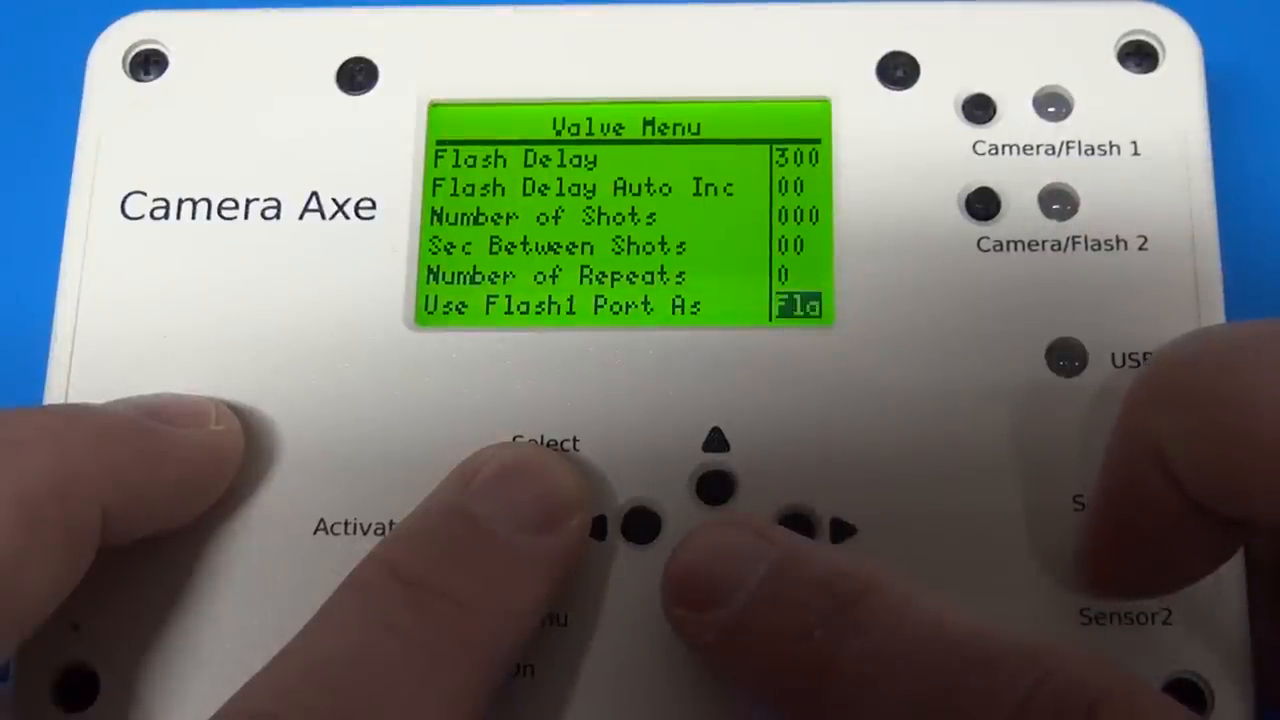
left_click(718, 490)
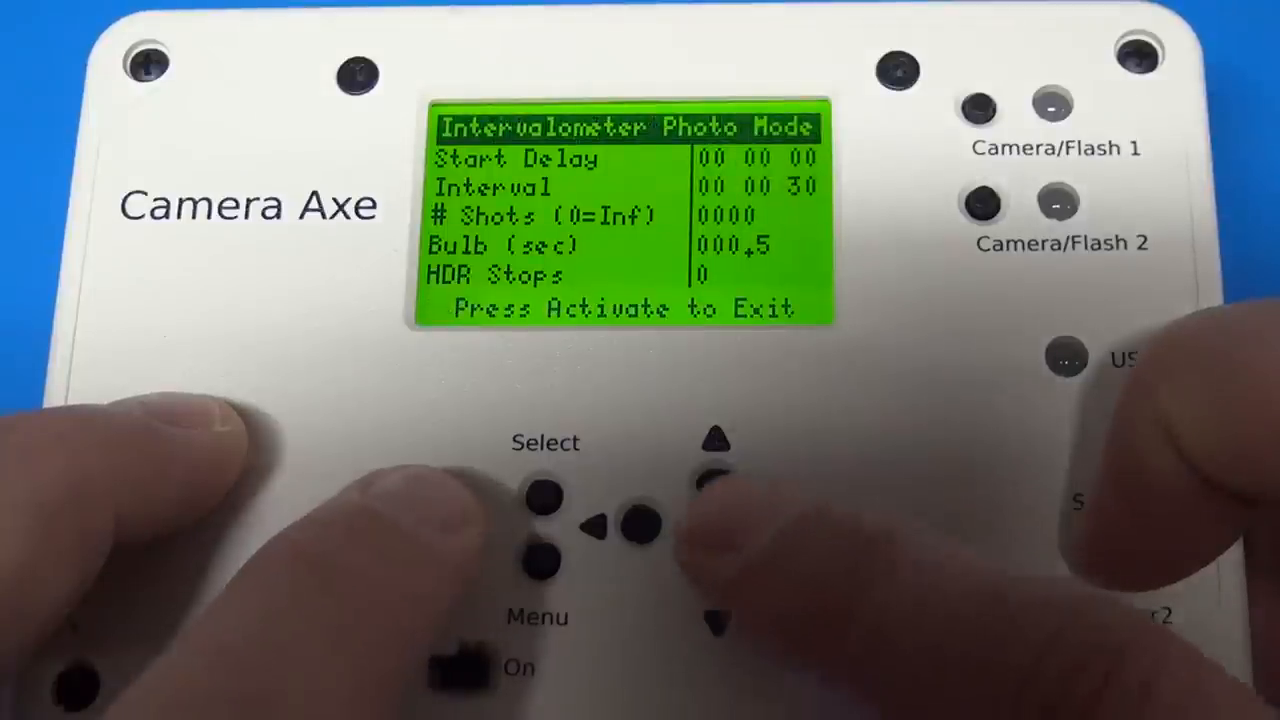
Step: Raise the bulb exposure from 0.5 to 0.6, then 0.7 seconds while the intervalometer runs
left_click(718, 621)
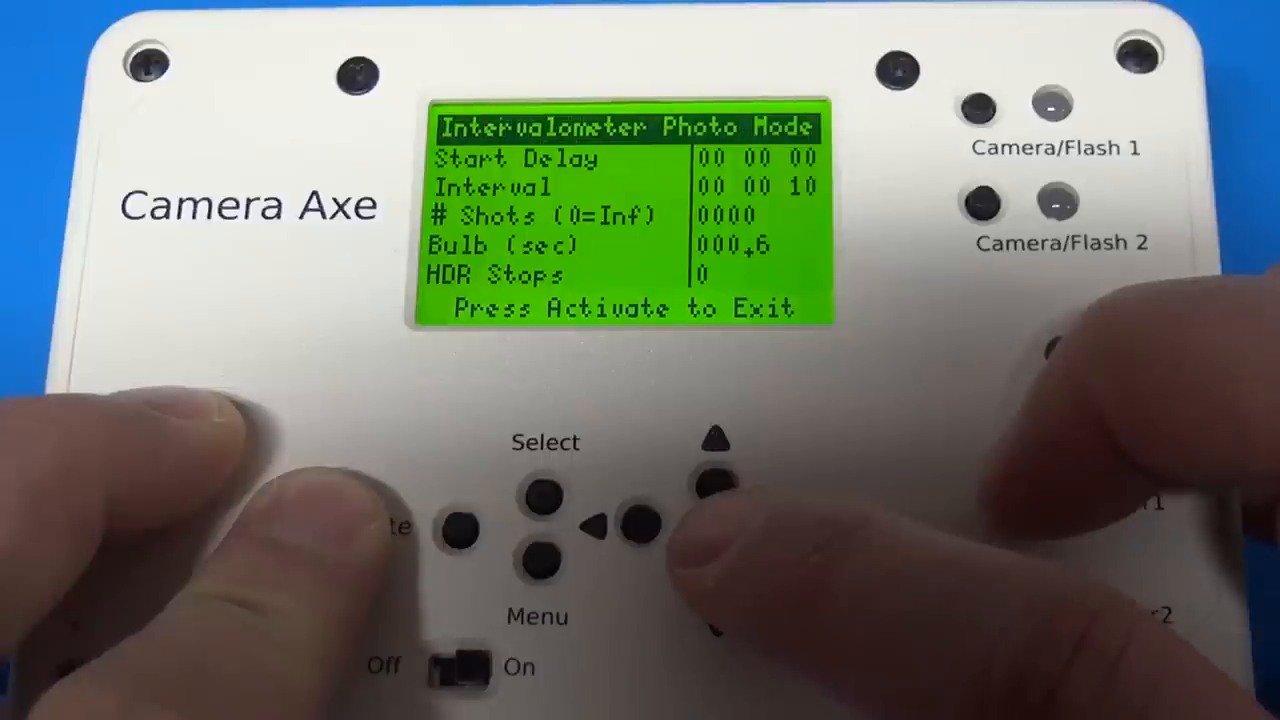
left_click(718, 575)
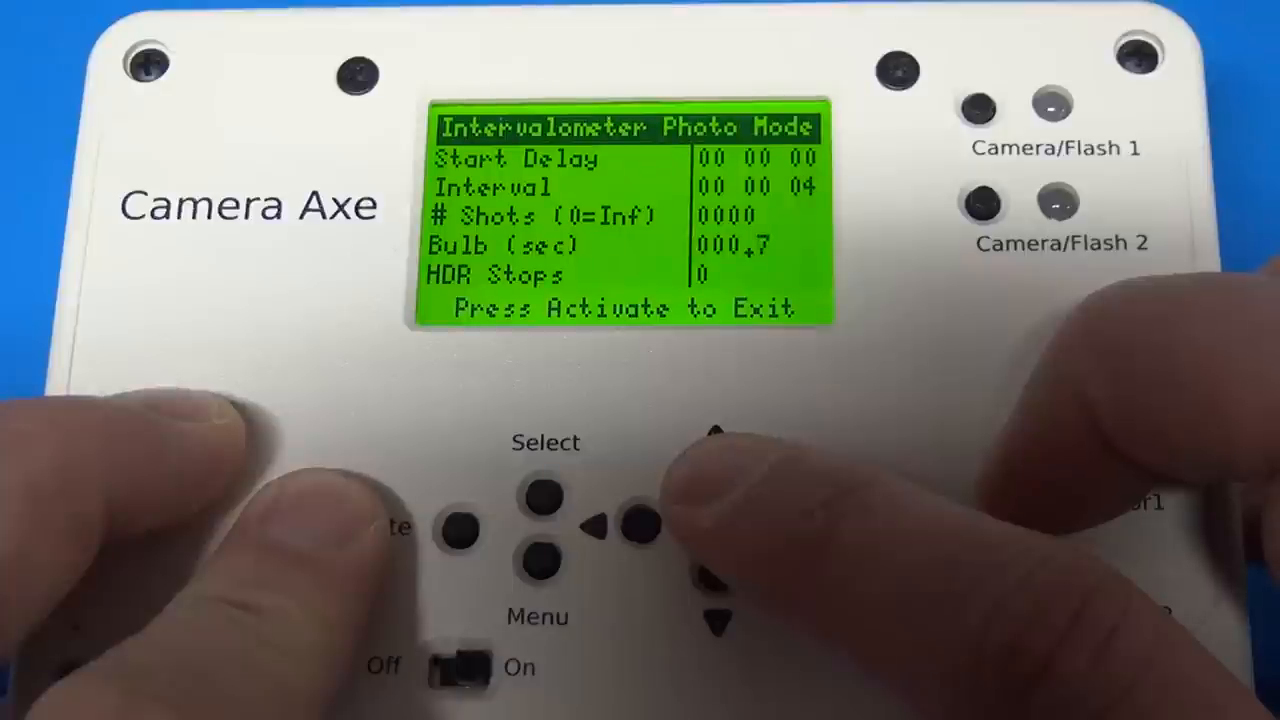
left_click(718, 620)
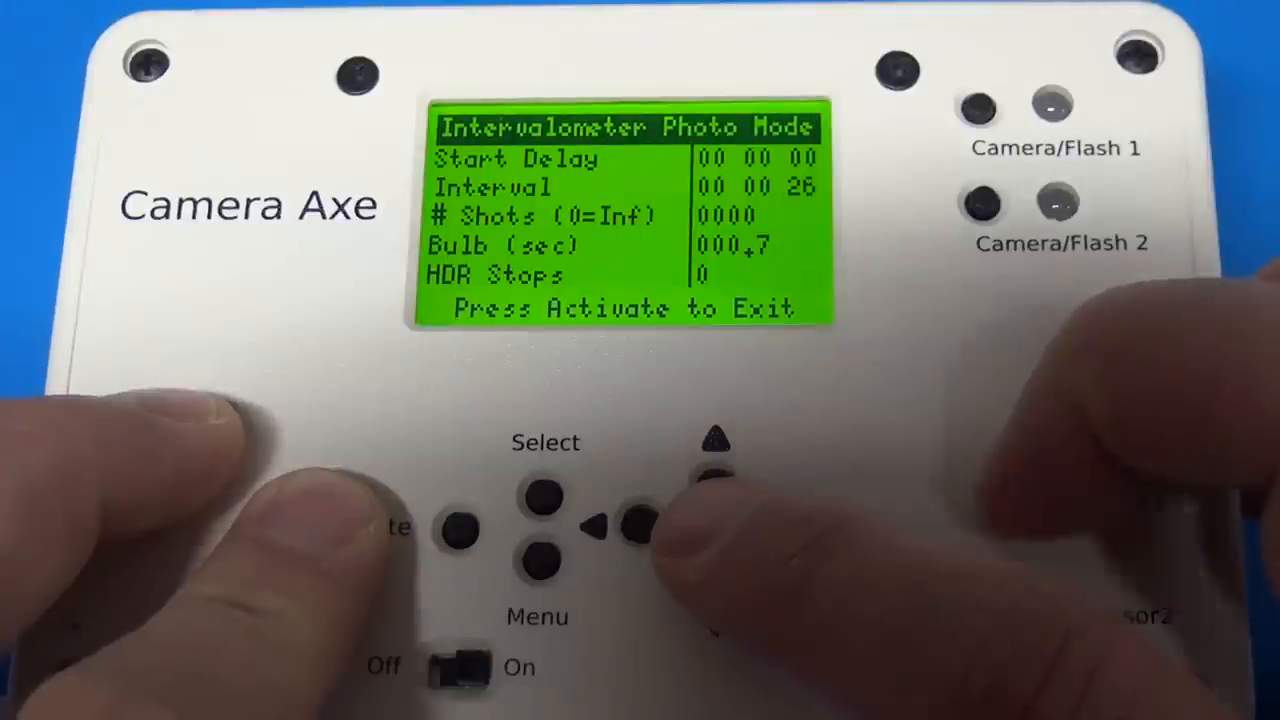
left_click(718, 487)
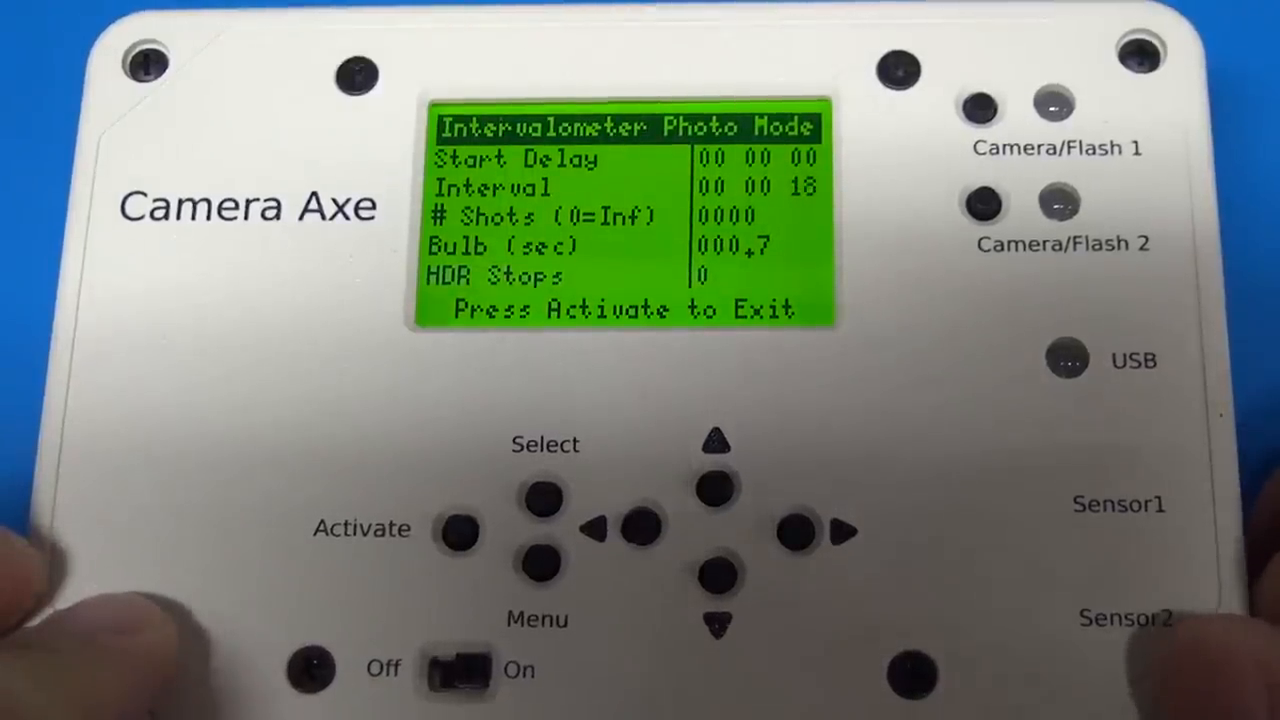
left_click(719, 575)
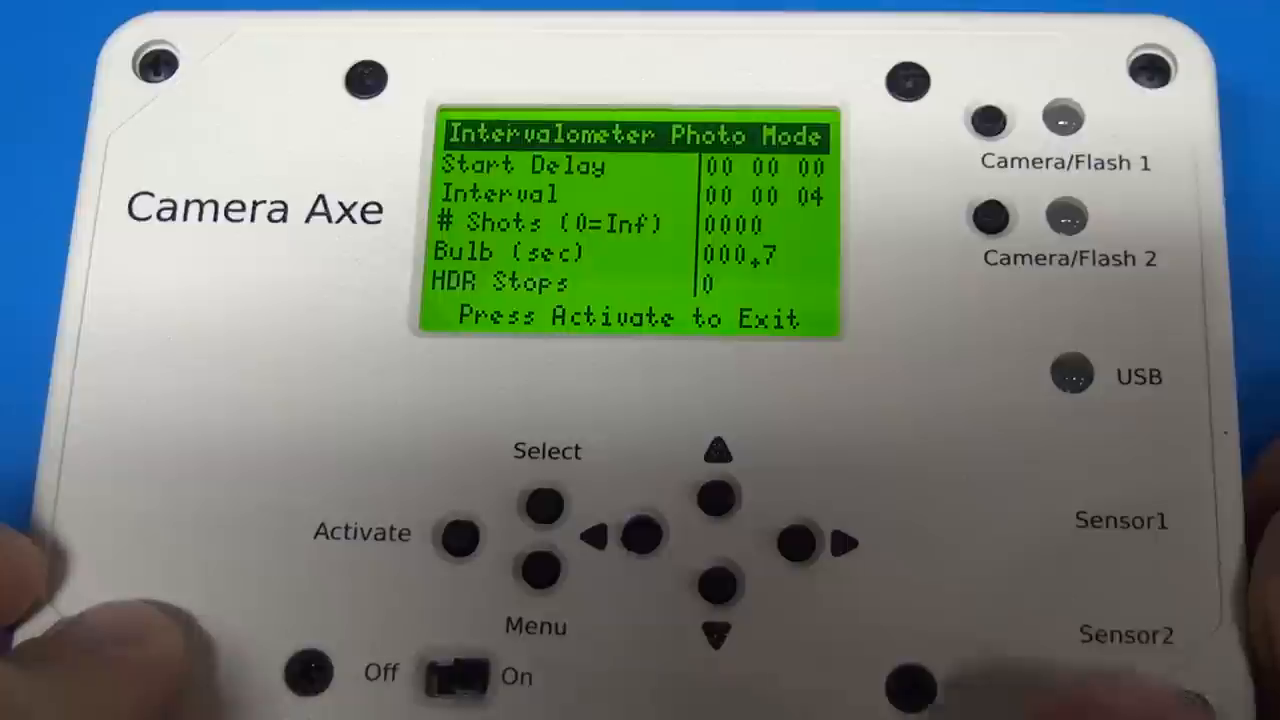
left_click(713, 583)
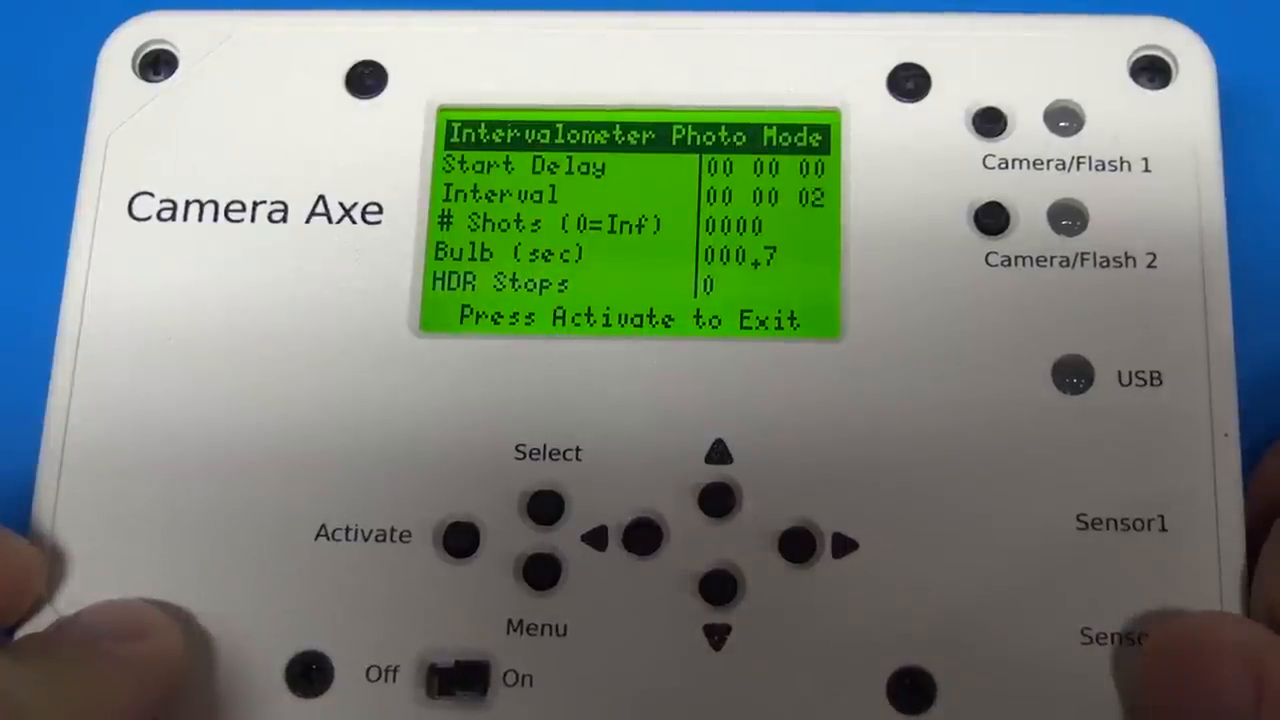